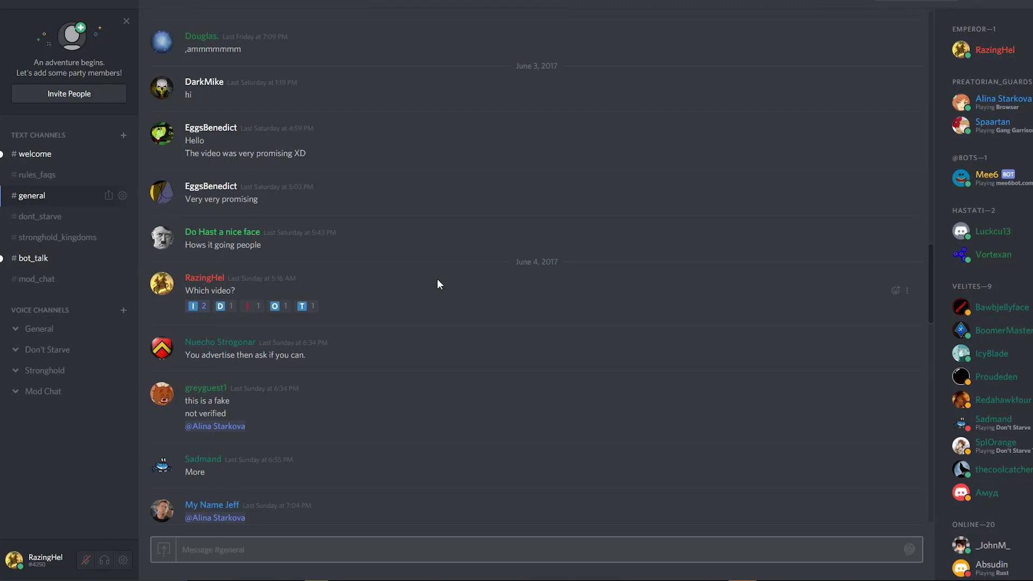
mouse_move(908, 295)
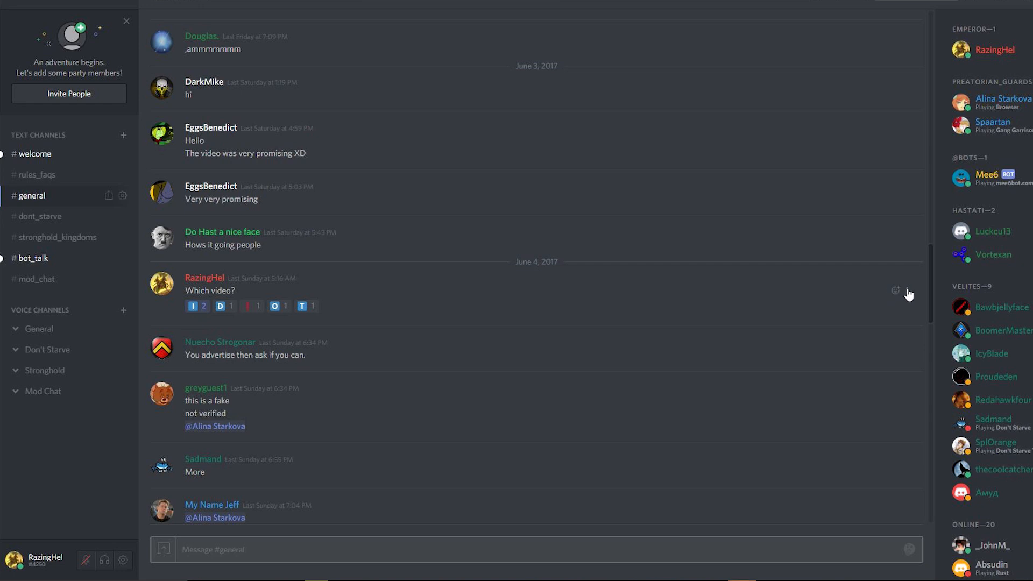
mouse_move(384, 288)
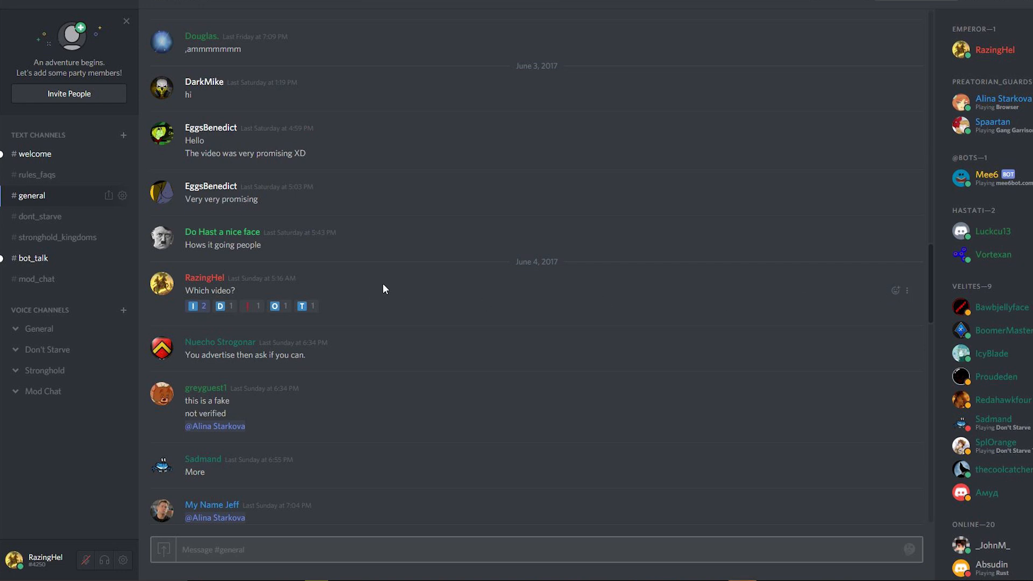
mouse_move(385, 296)
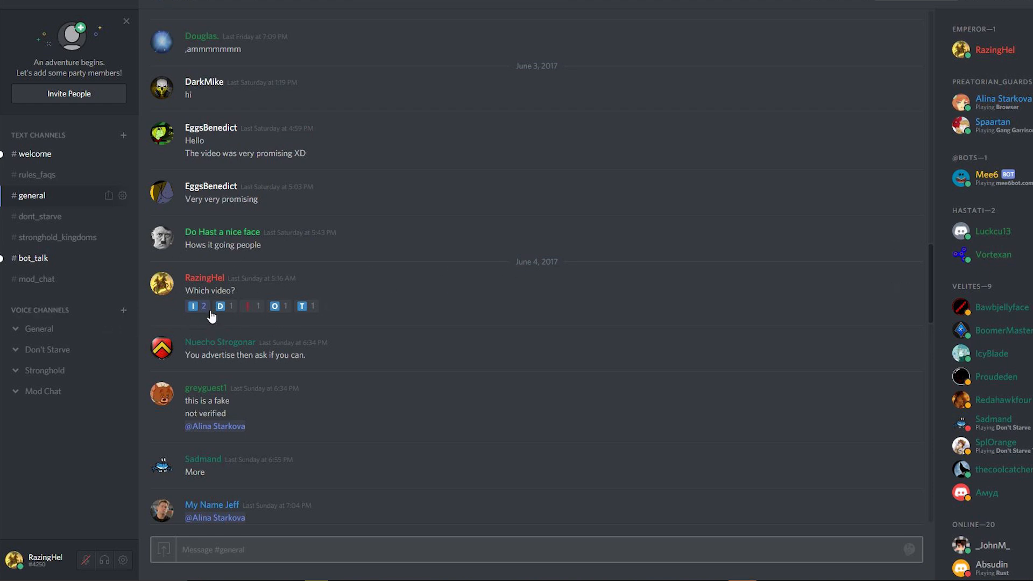
mouse_move(279, 325)
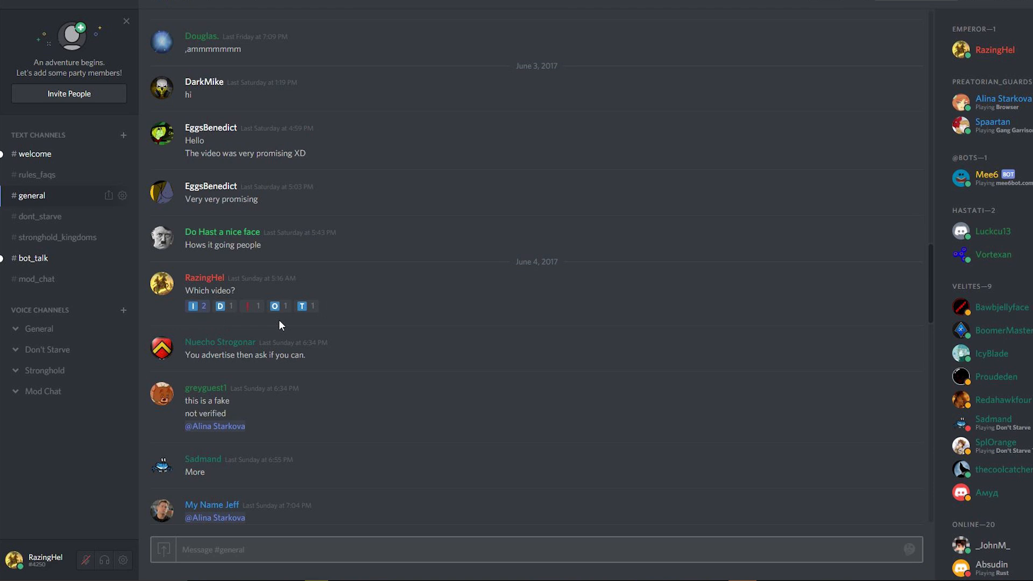
mouse_move(250, 316)
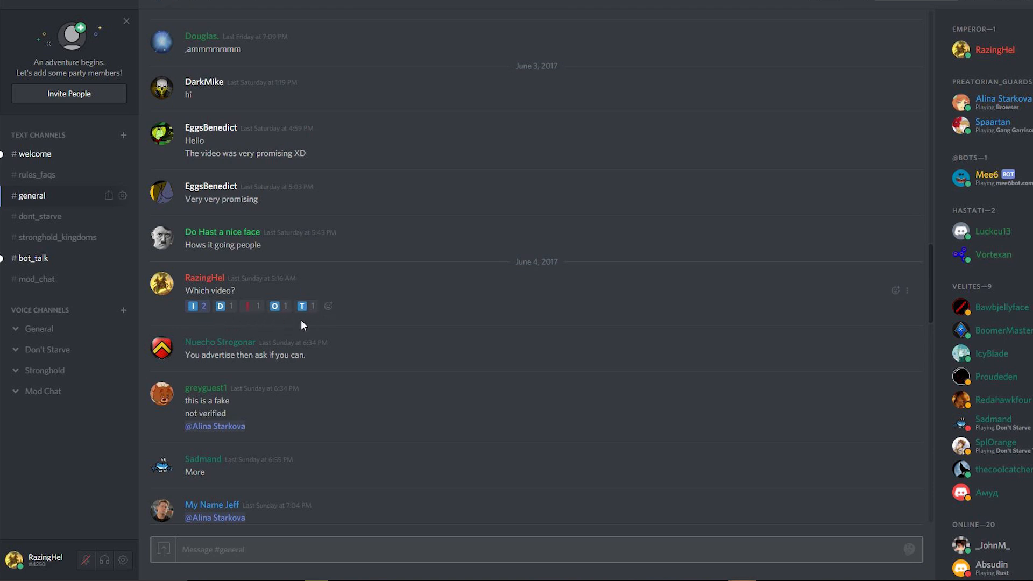
mouse_move(909, 285)
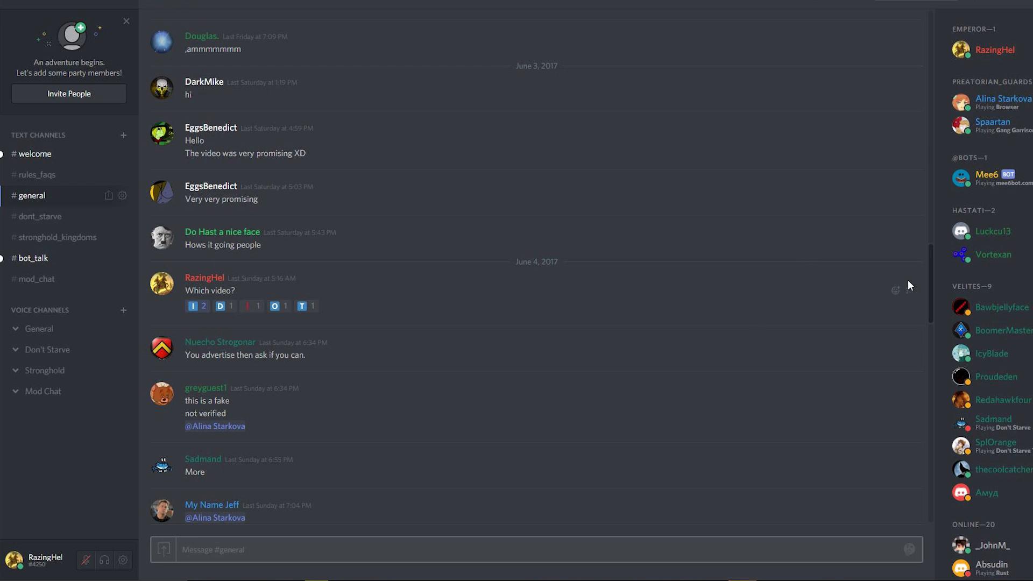
mouse_move(910, 297)
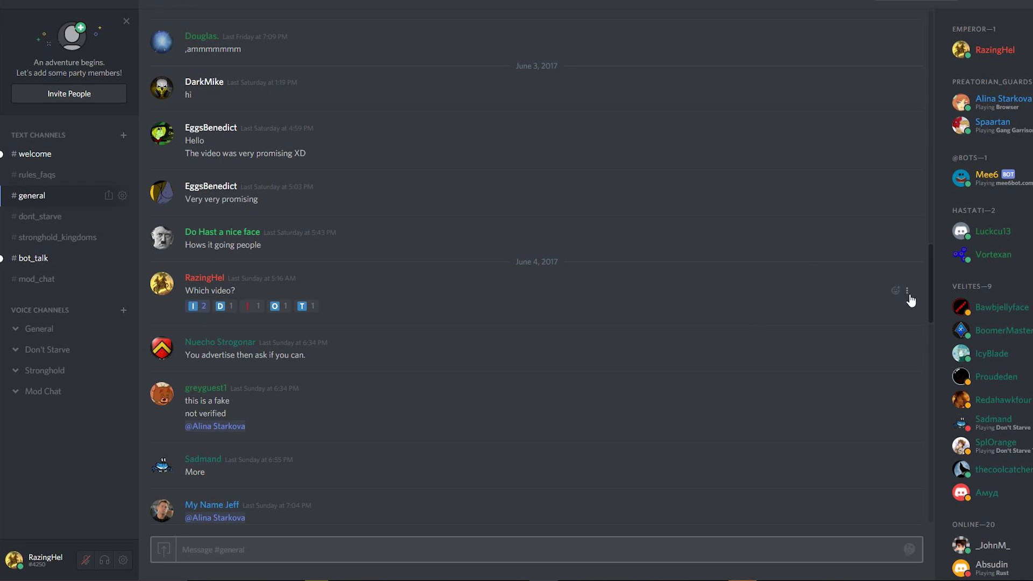
Open the Reactions list for 'Which video?' and remove each user's reaction until none remain.
click(907, 290)
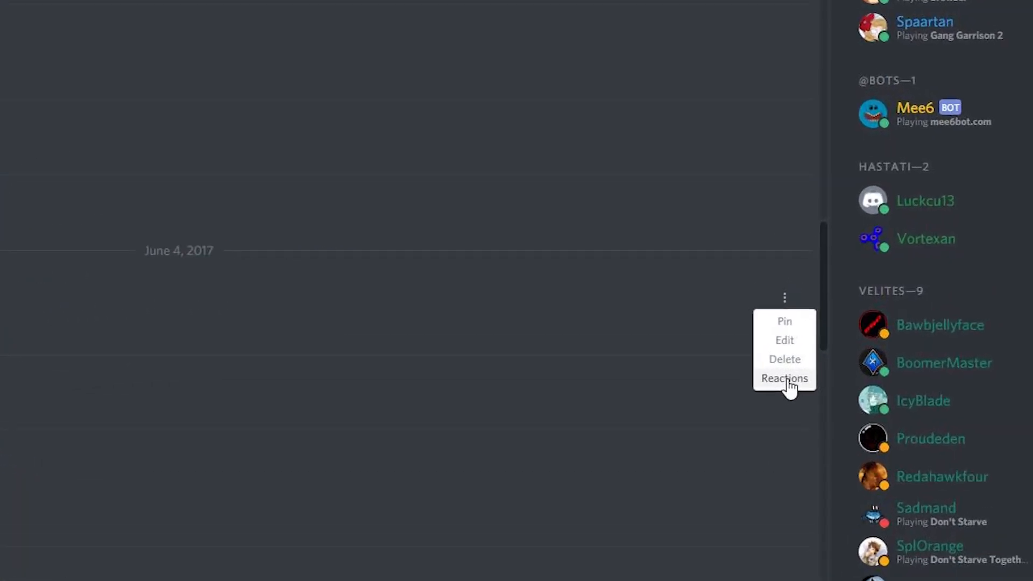
click(783, 378)
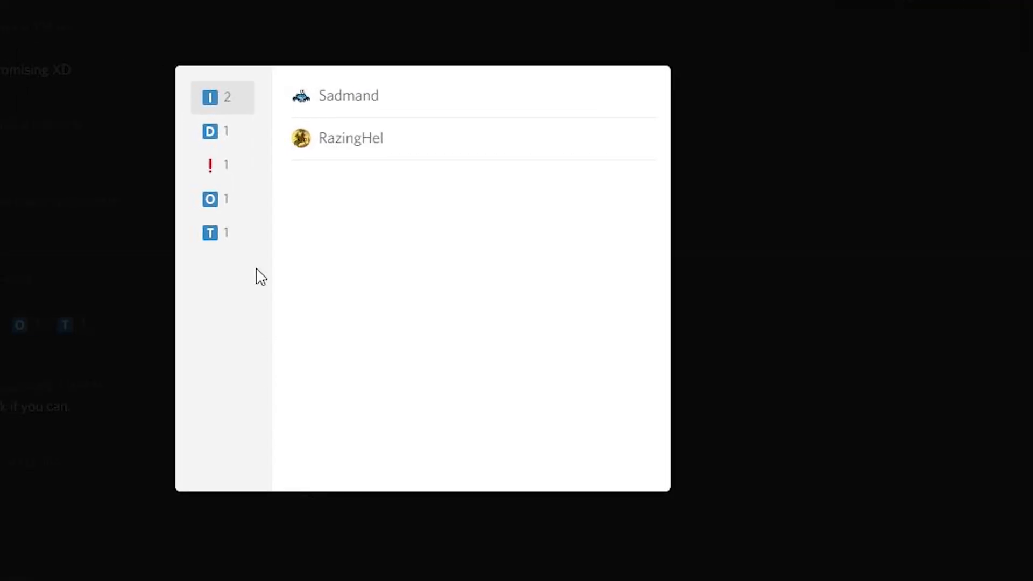
click(209, 165)
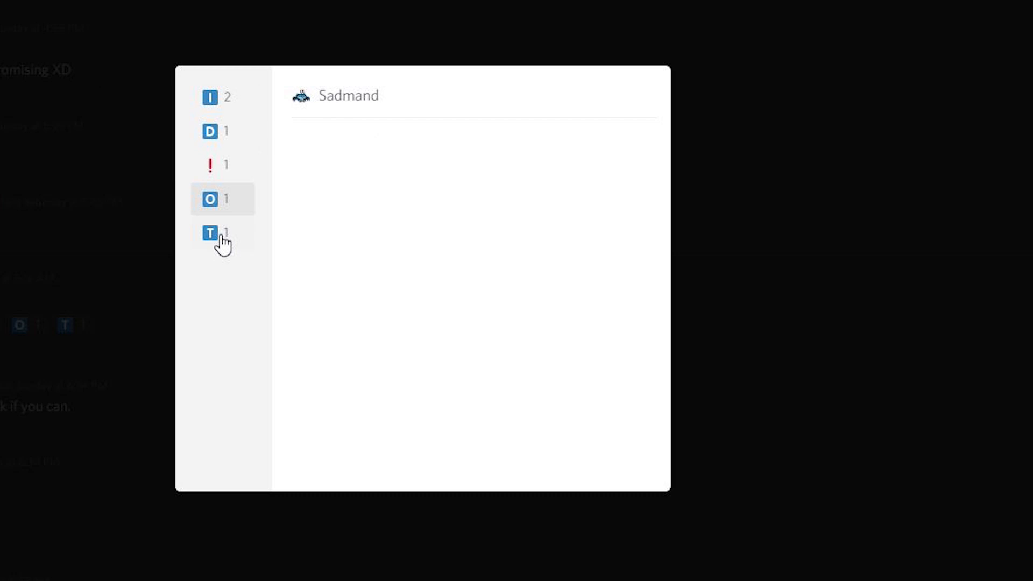
mouse_move(209, 166)
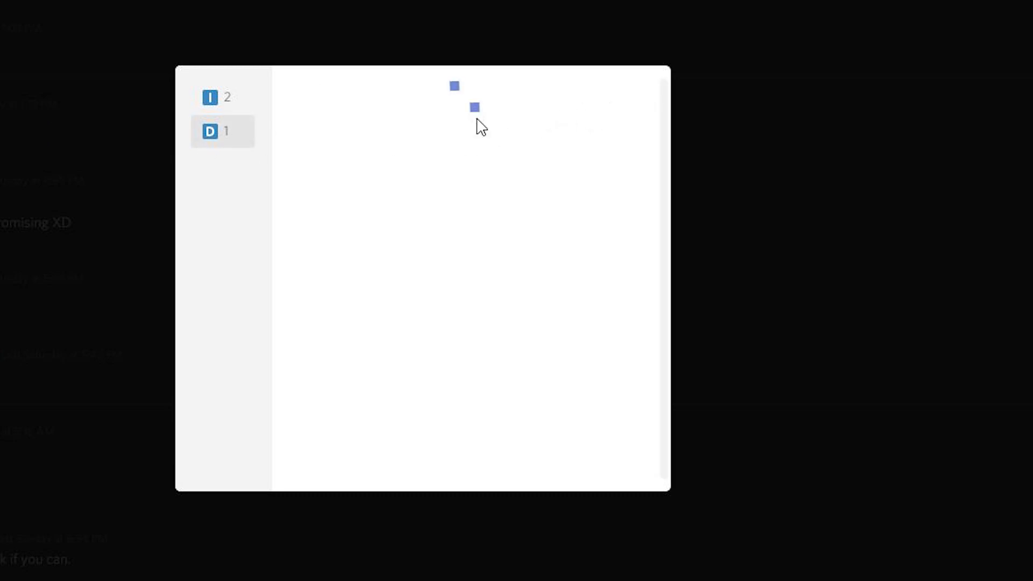
click(209, 97)
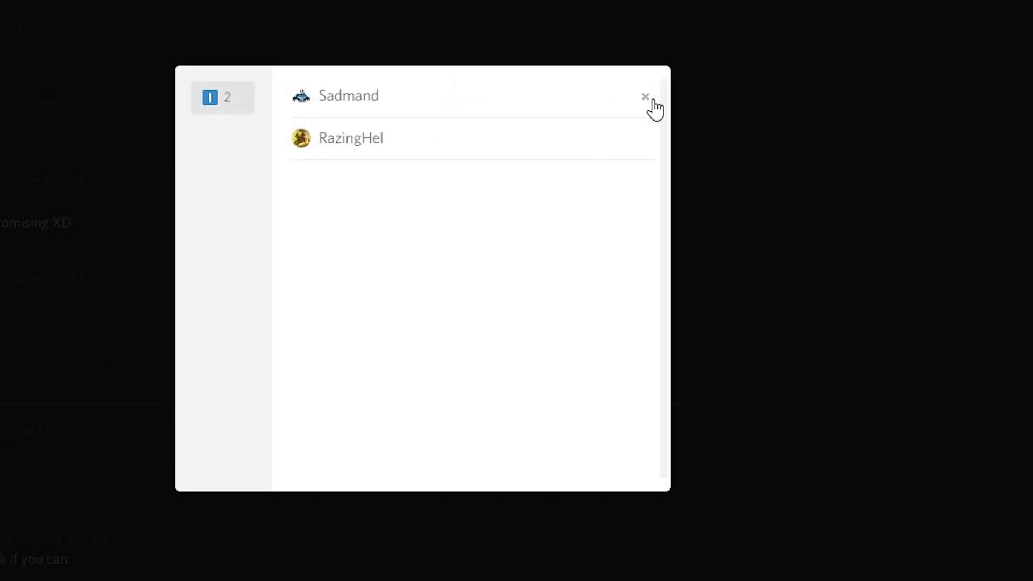
click(645, 97)
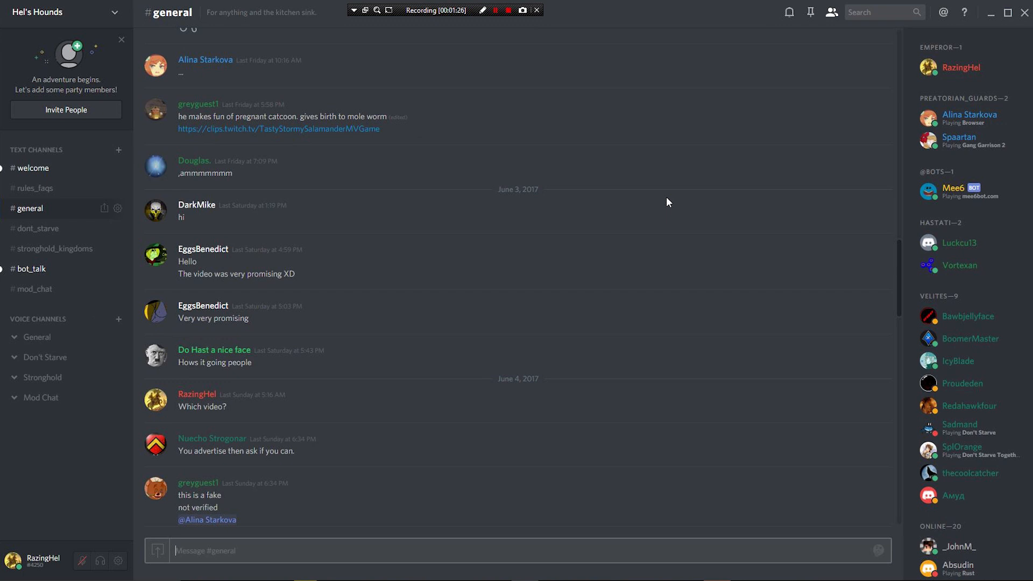
mouse_move(358, 323)
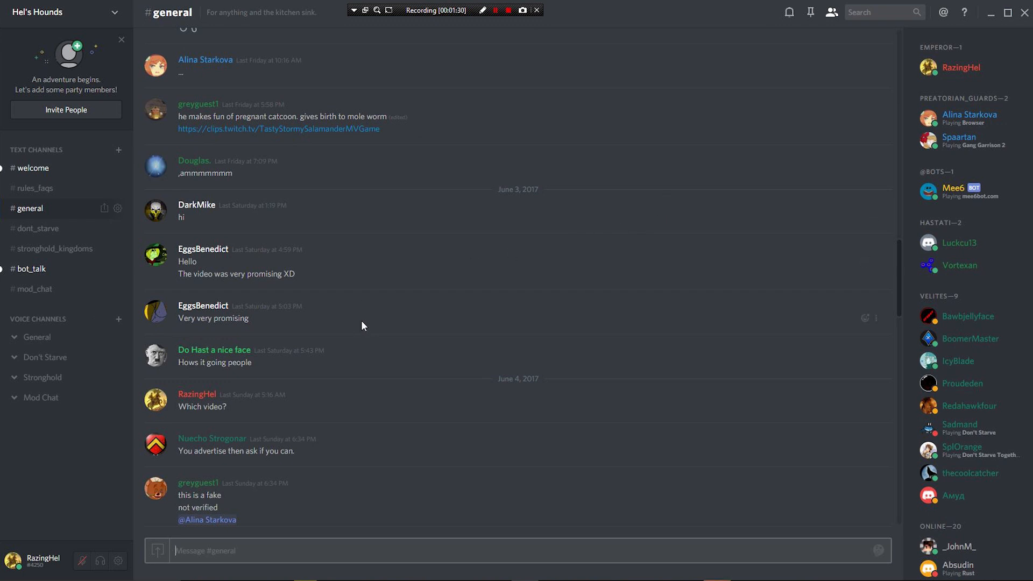
mouse_move(360, 379)
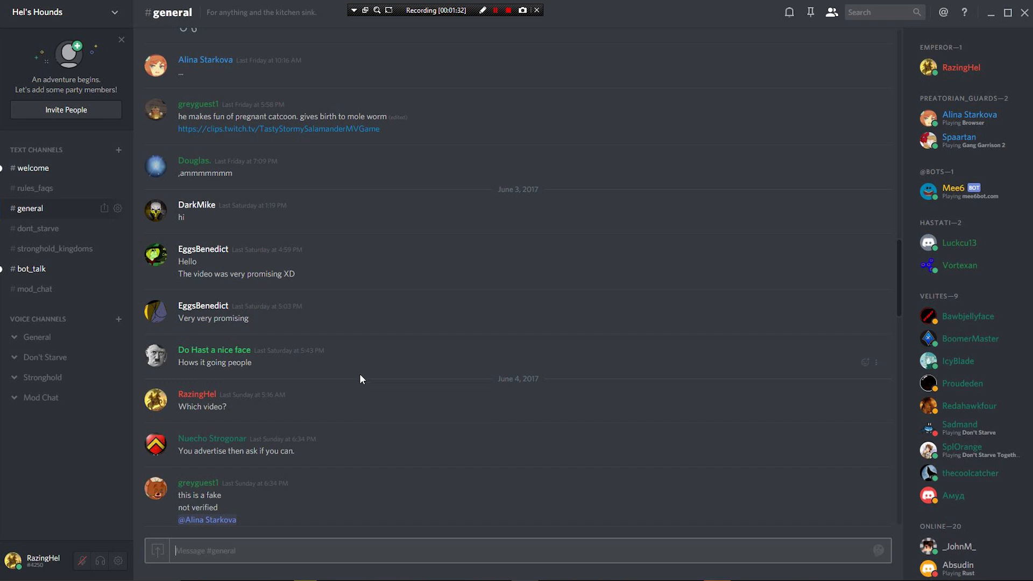
mouse_move(356, 385)
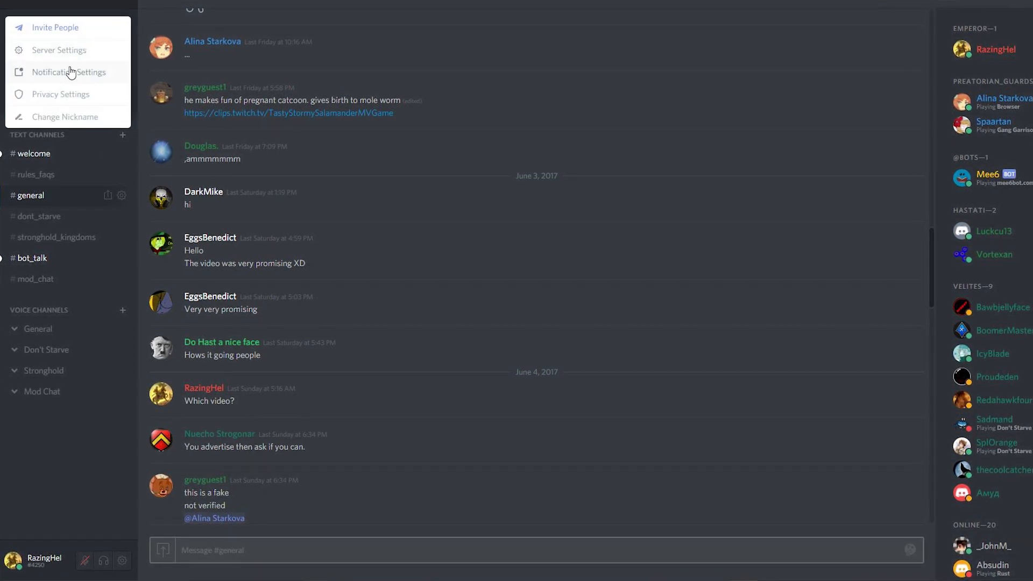
Open the server's settings menu.
click(60, 50)
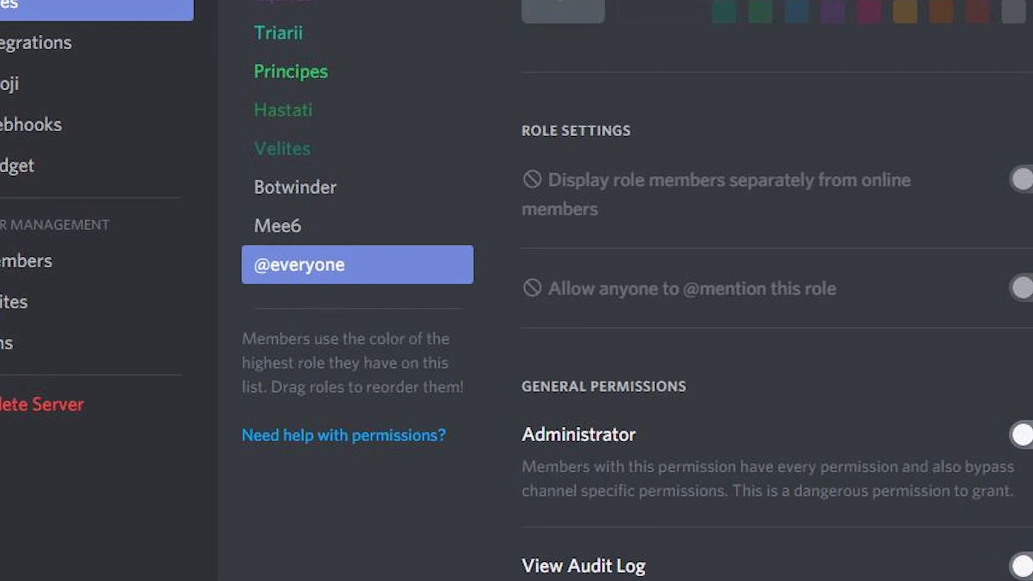
scroll(down, 3)
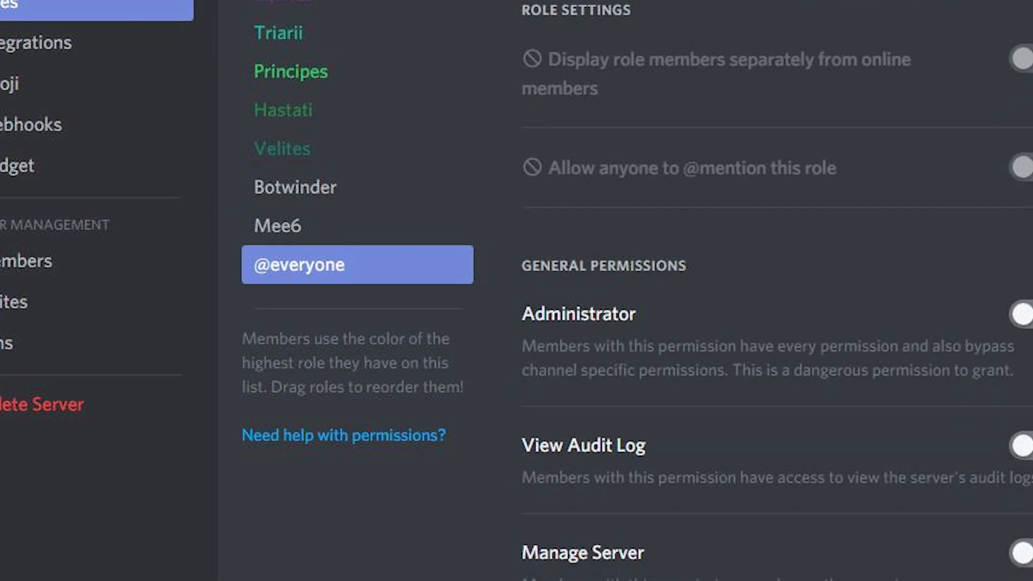
scroll(down, 3)
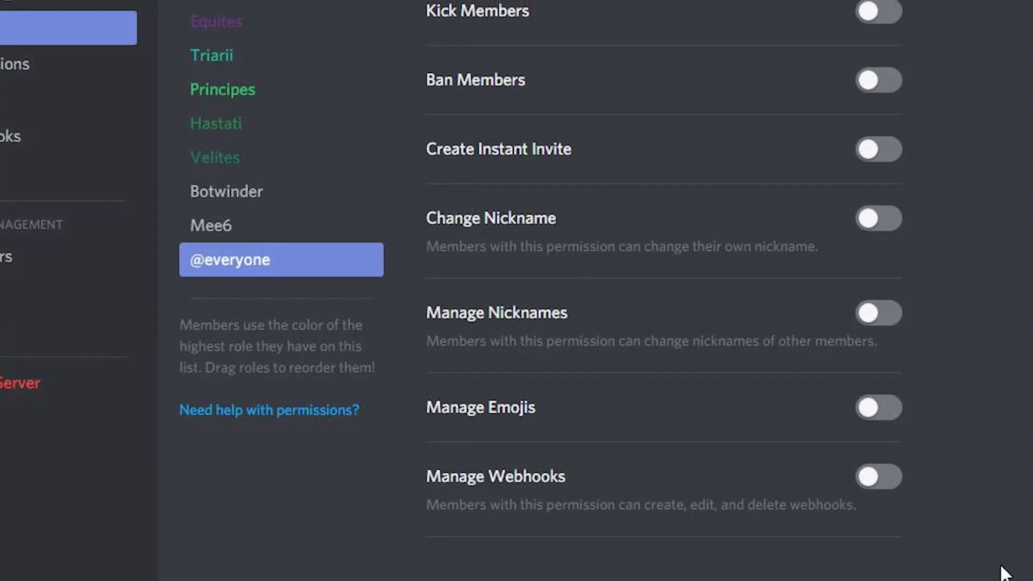
scroll(down, 3)
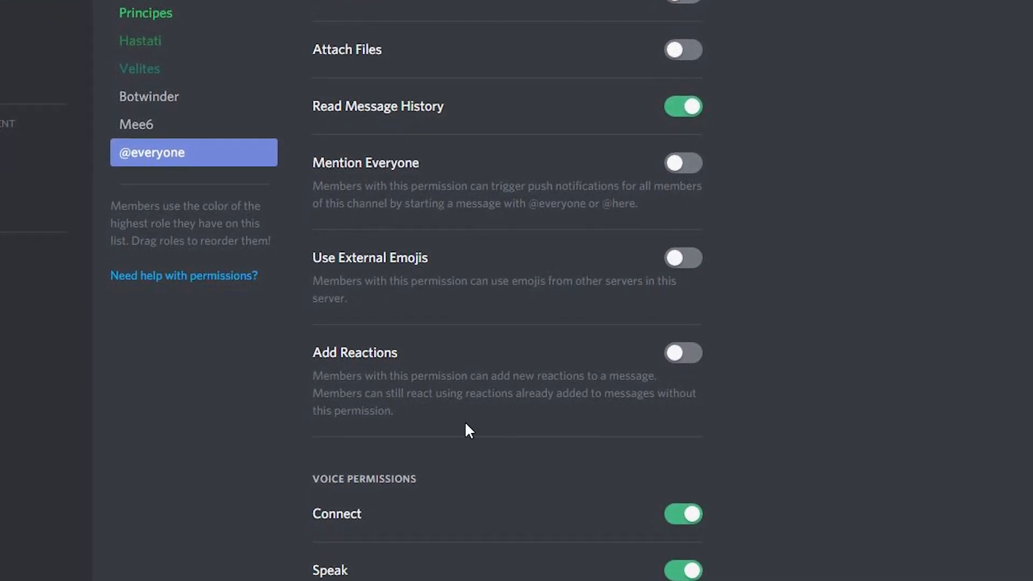
scroll(down, 3)
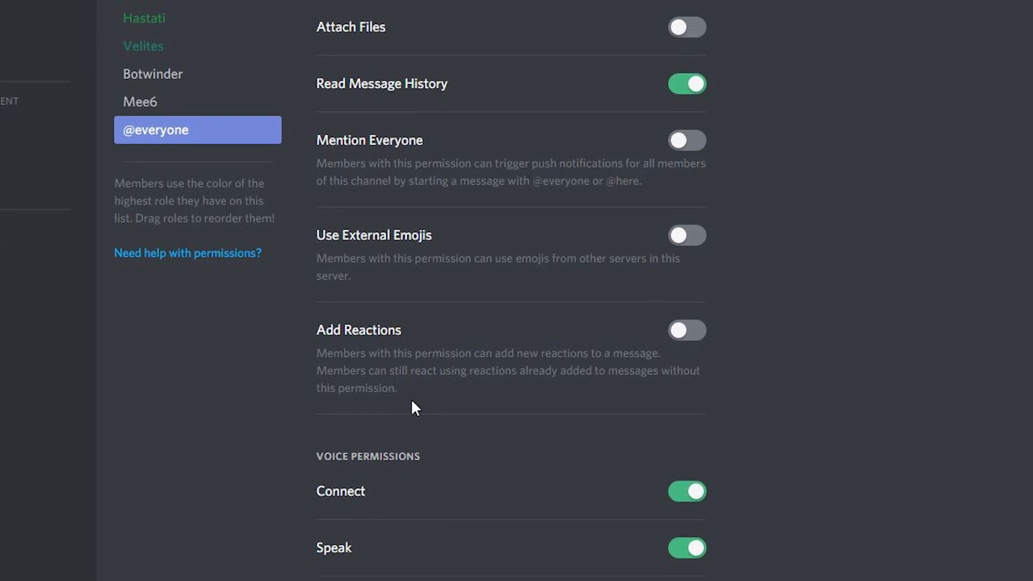
scroll(down, 3)
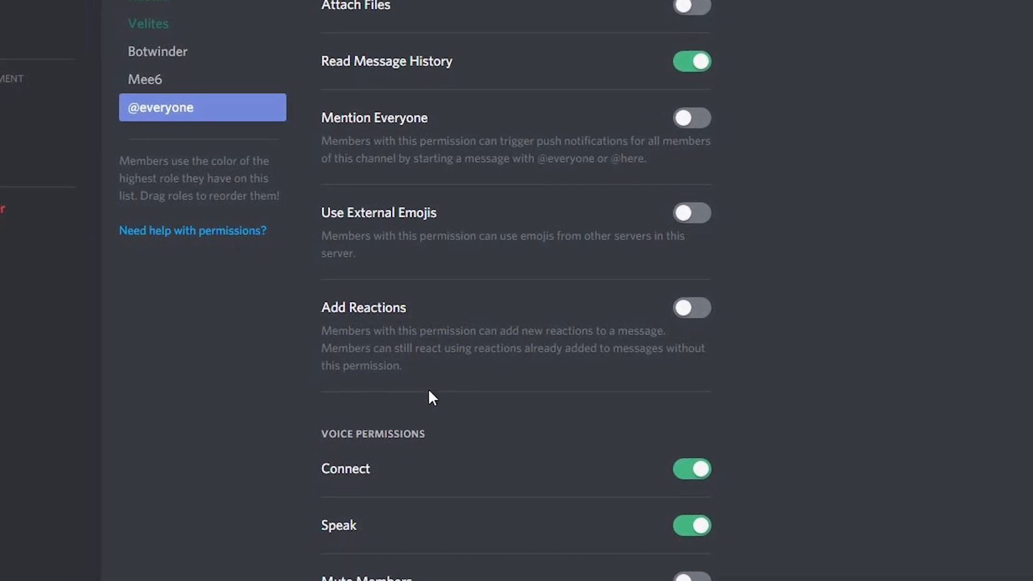
scroll(down, 3)
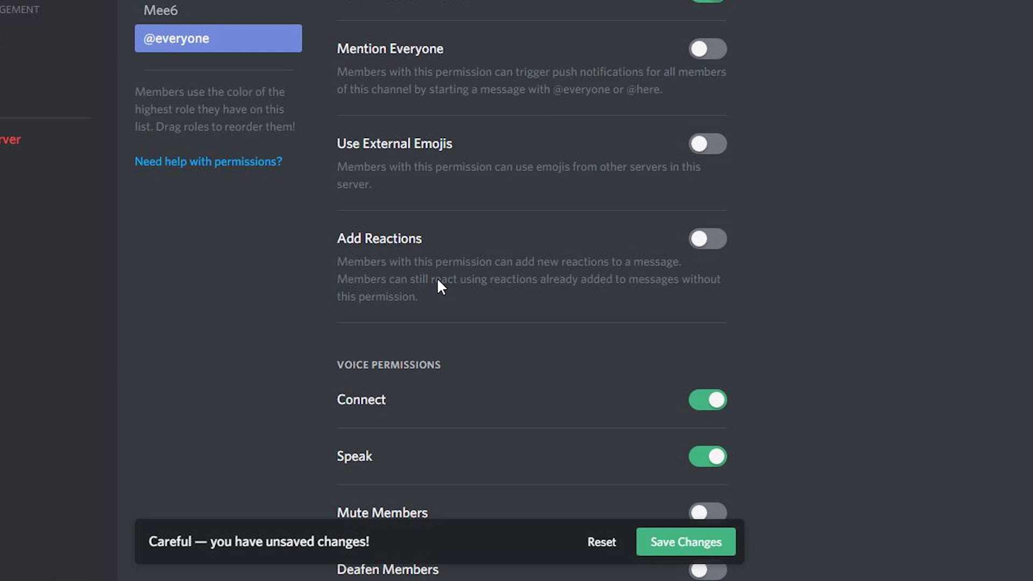
mouse_move(379, 161)
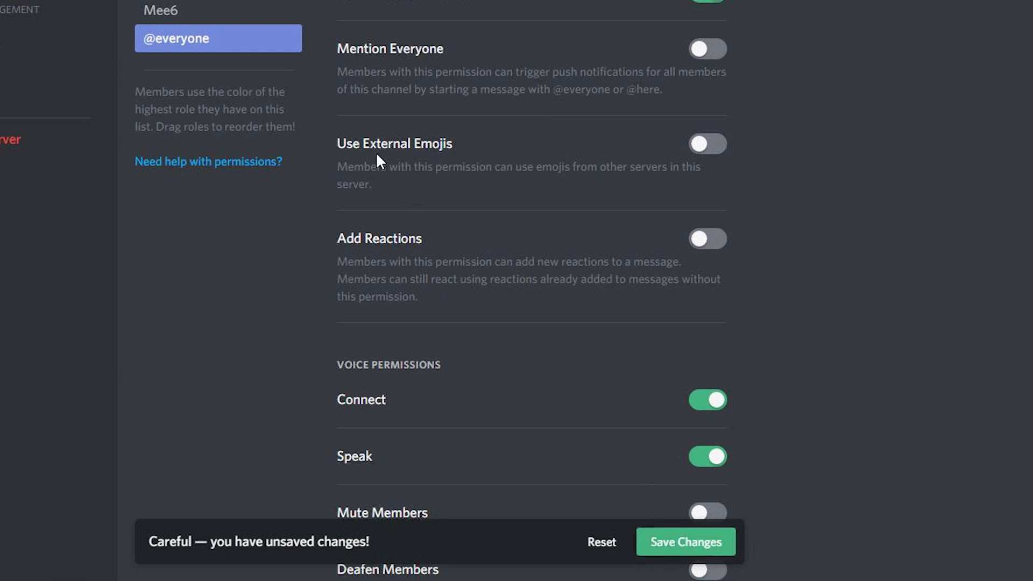
mouse_move(429, 226)
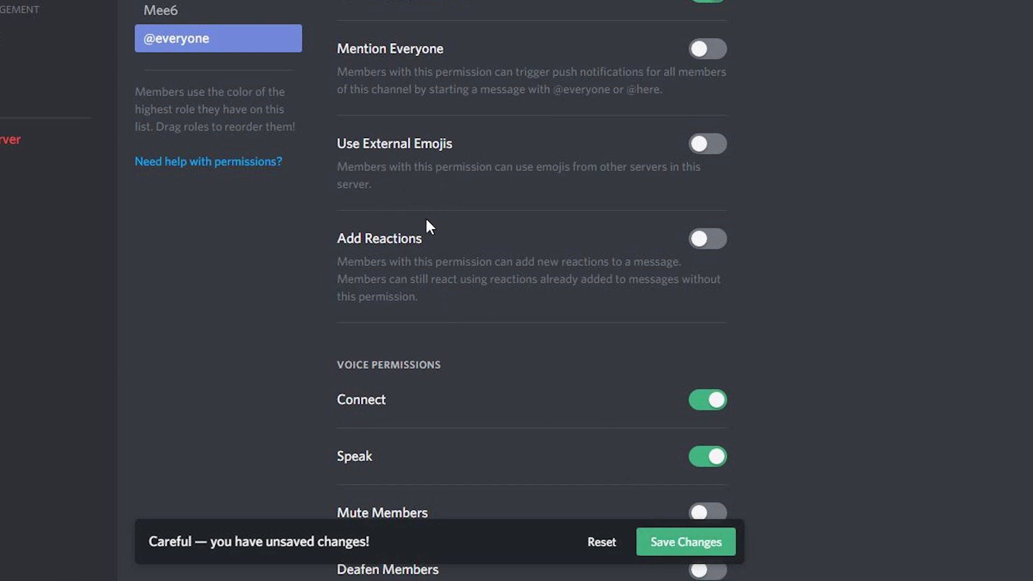
mouse_move(433, 234)
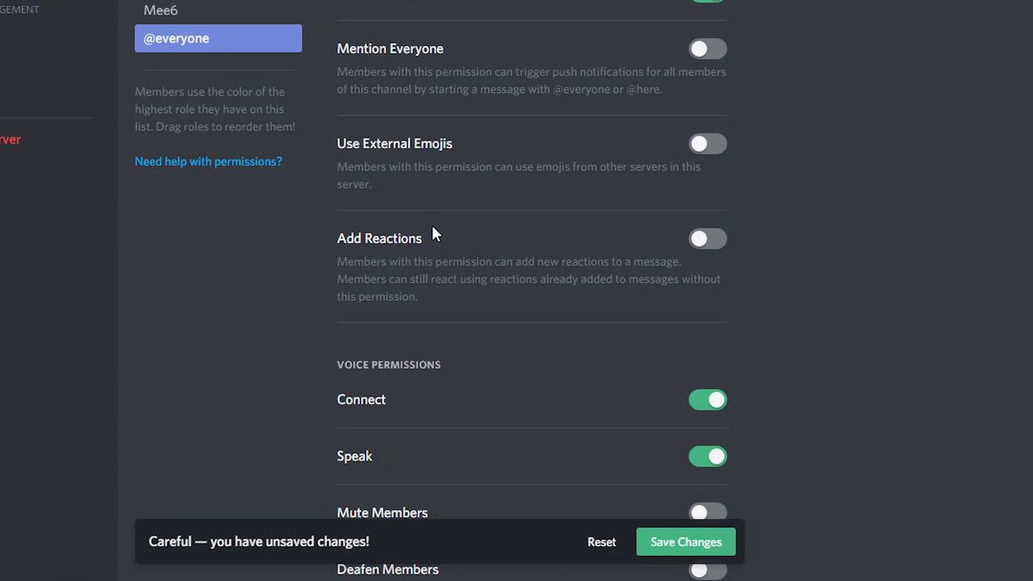
mouse_move(488, 186)
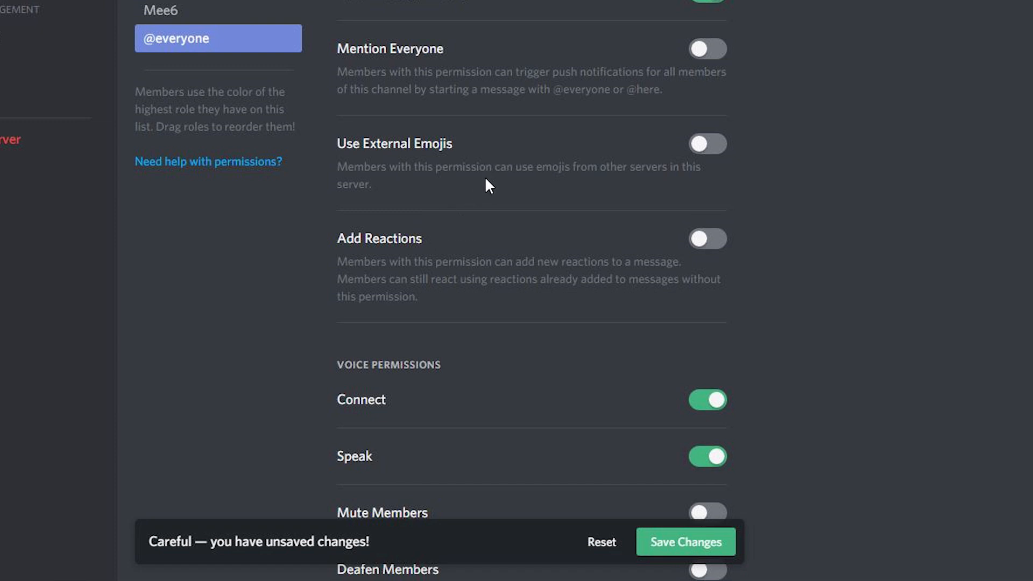
mouse_move(476, 211)
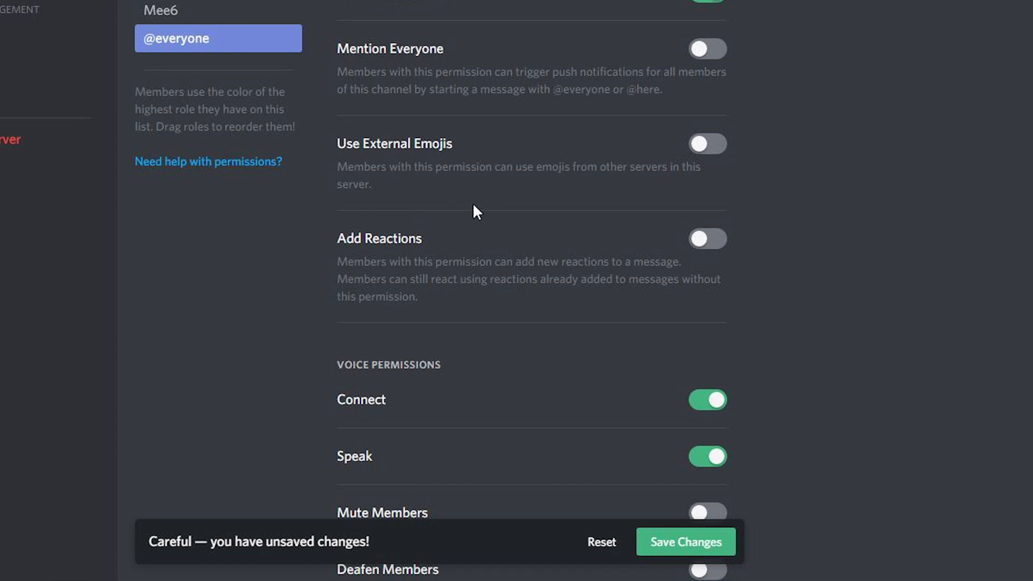
mouse_move(520, 315)
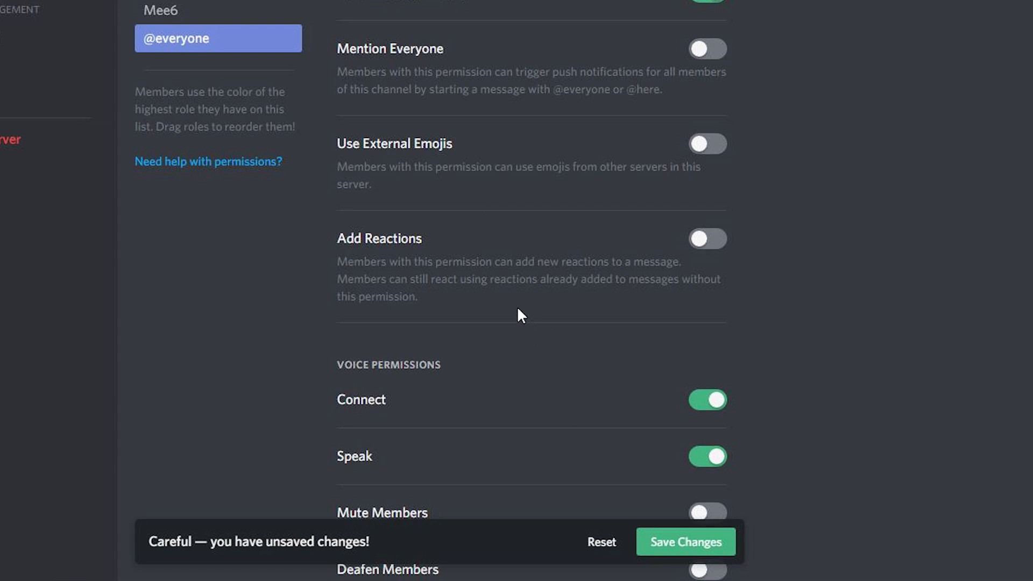
mouse_move(480, 277)
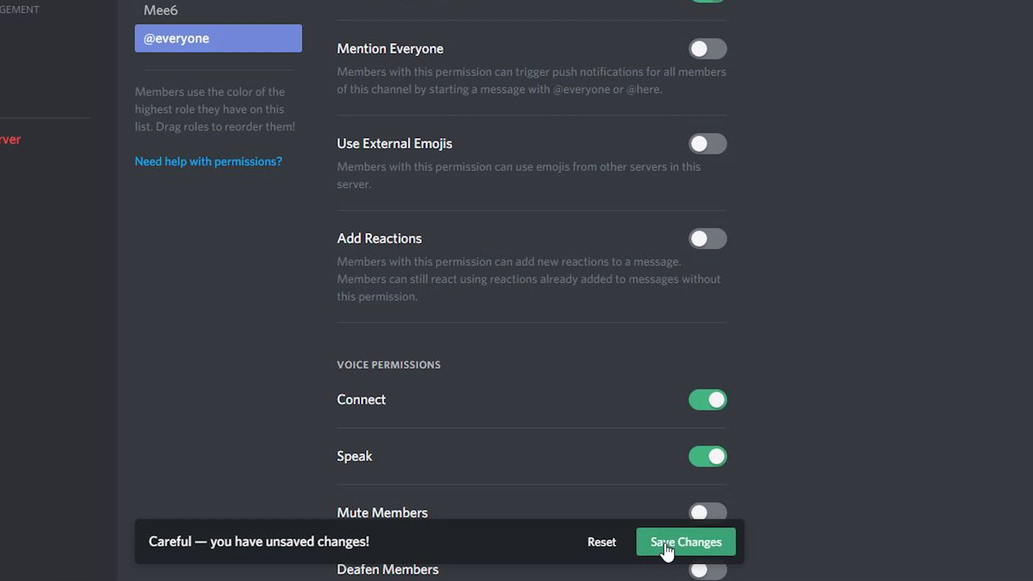
click(685, 542)
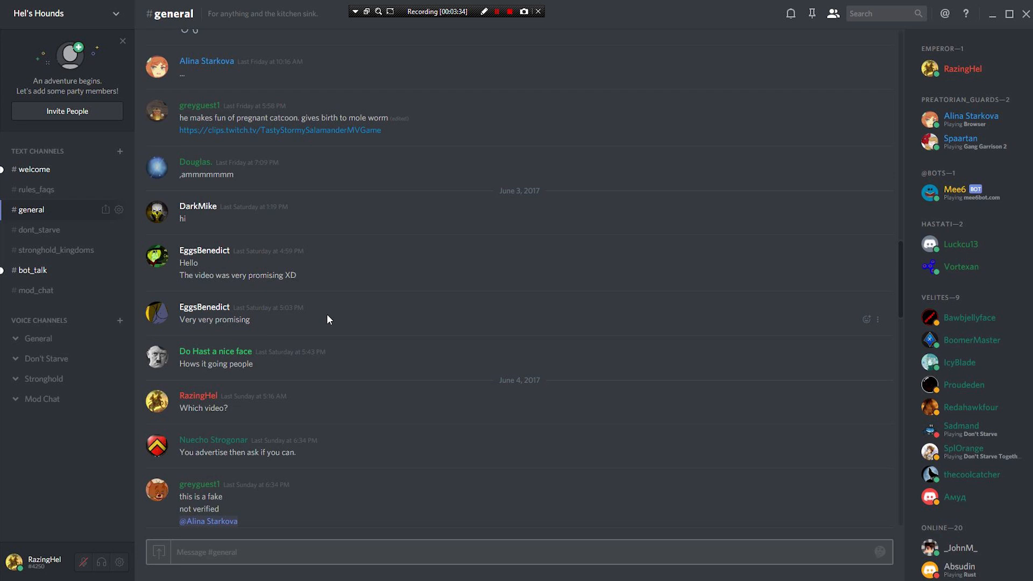
mouse_move(461, 313)
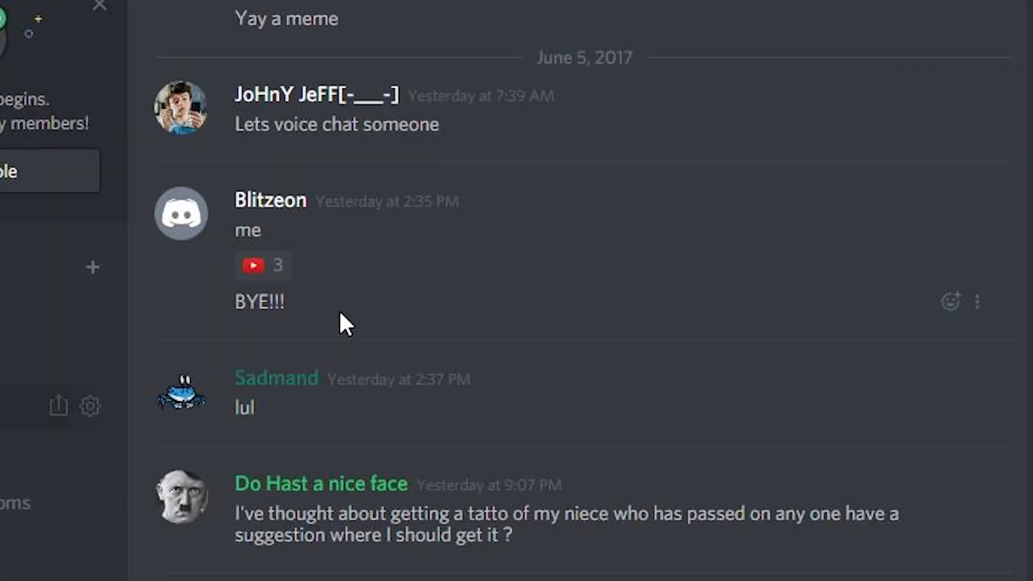
mouse_move(261, 266)
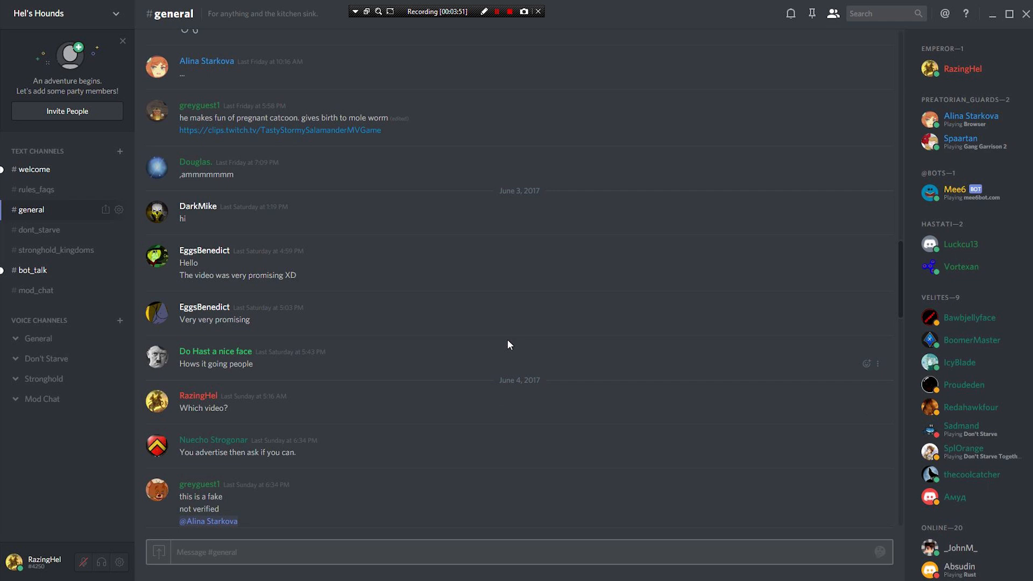
mouse_move(525, 238)
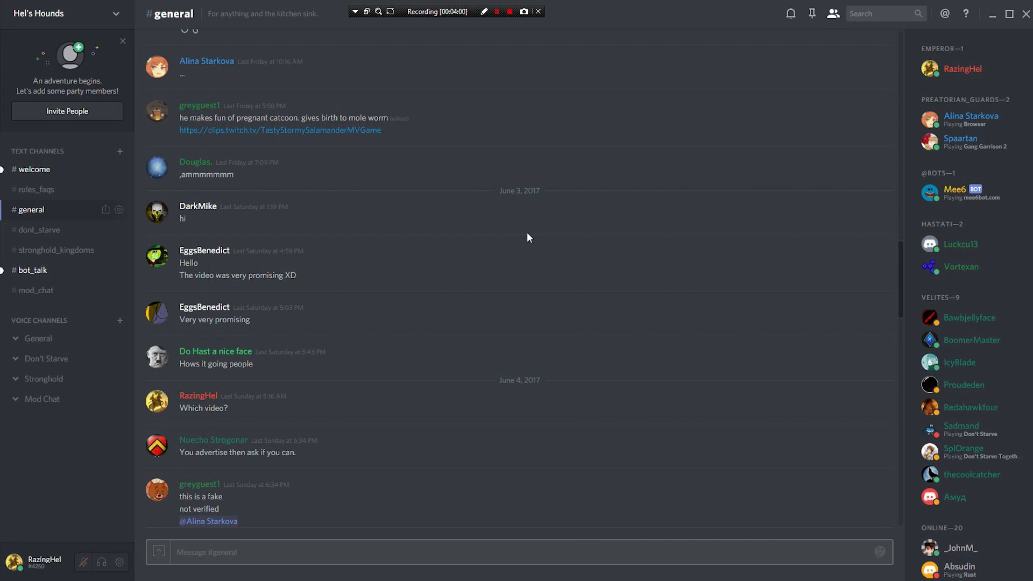
mouse_move(481, 288)
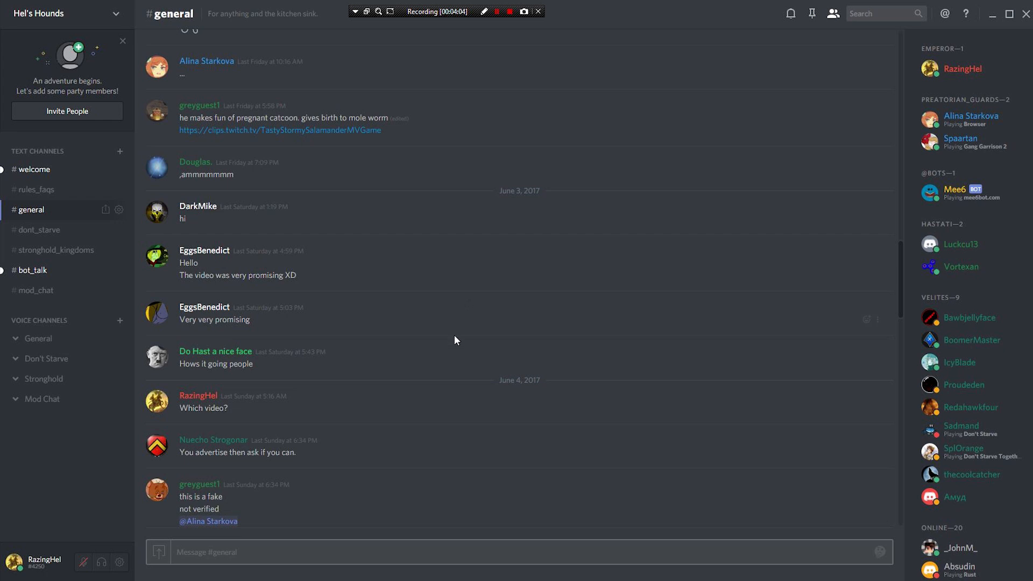
mouse_move(447, 350)
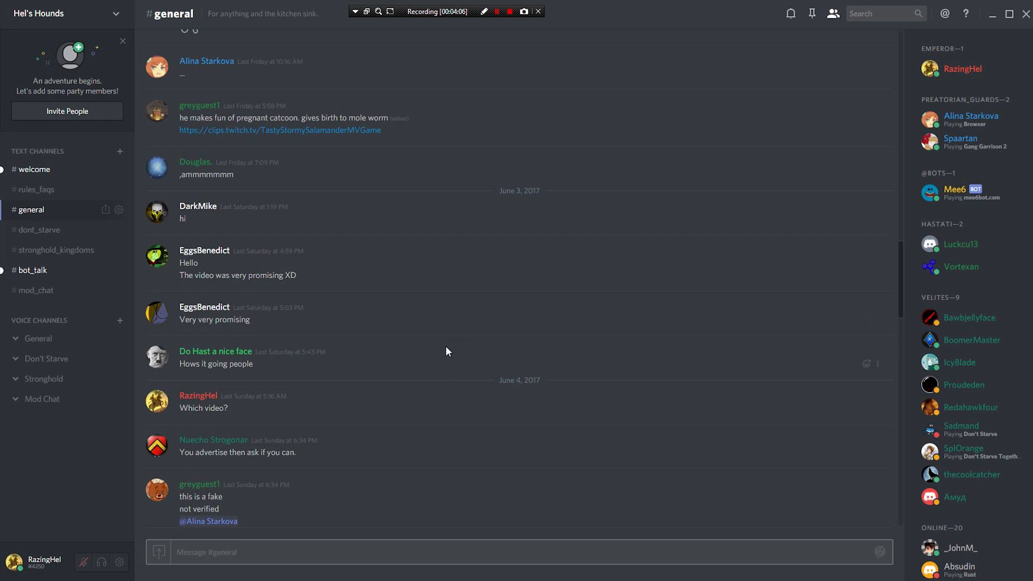
mouse_move(447, 259)
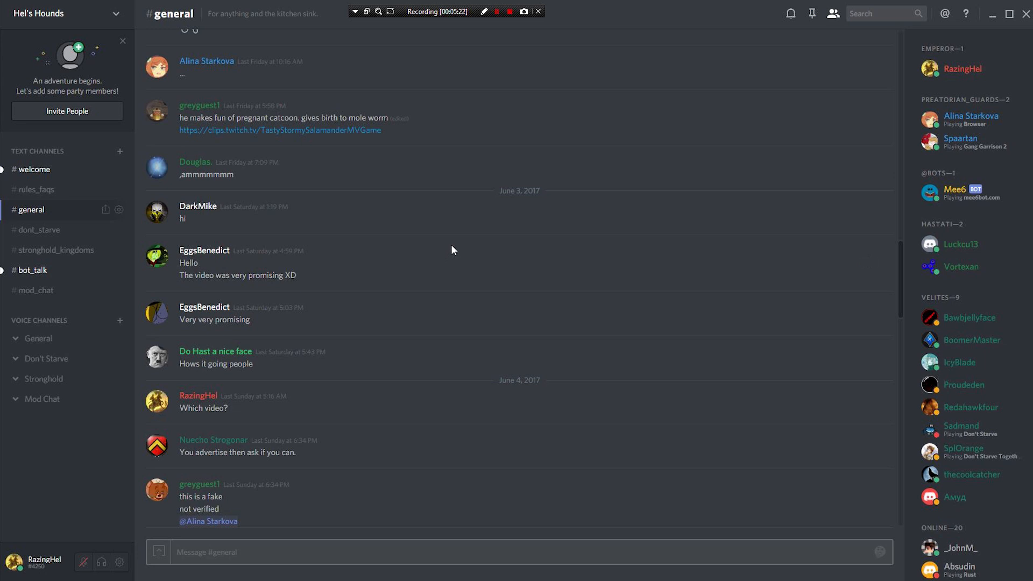
mouse_move(493, 229)
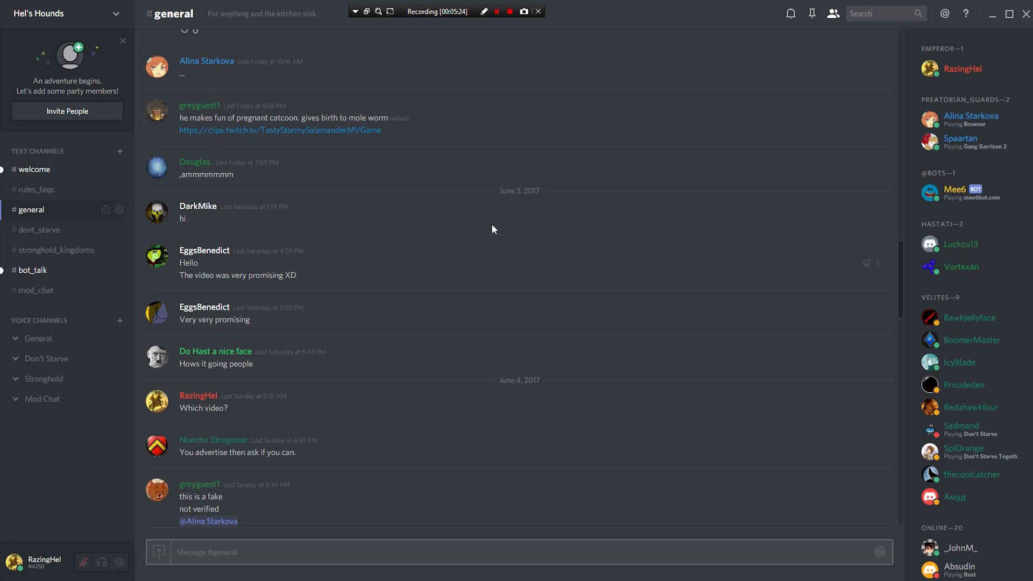
mouse_move(617, 139)
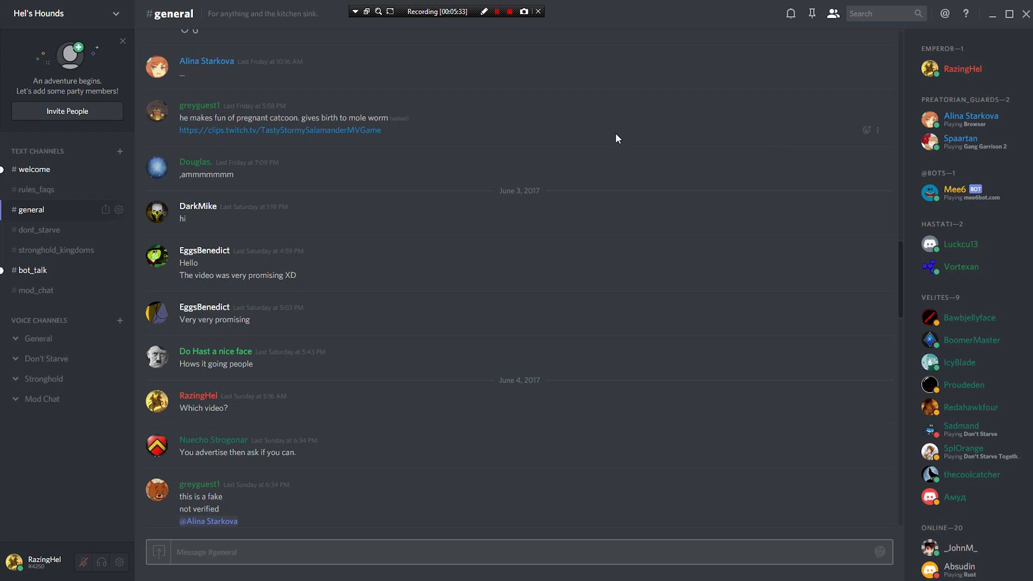
mouse_move(601, 135)
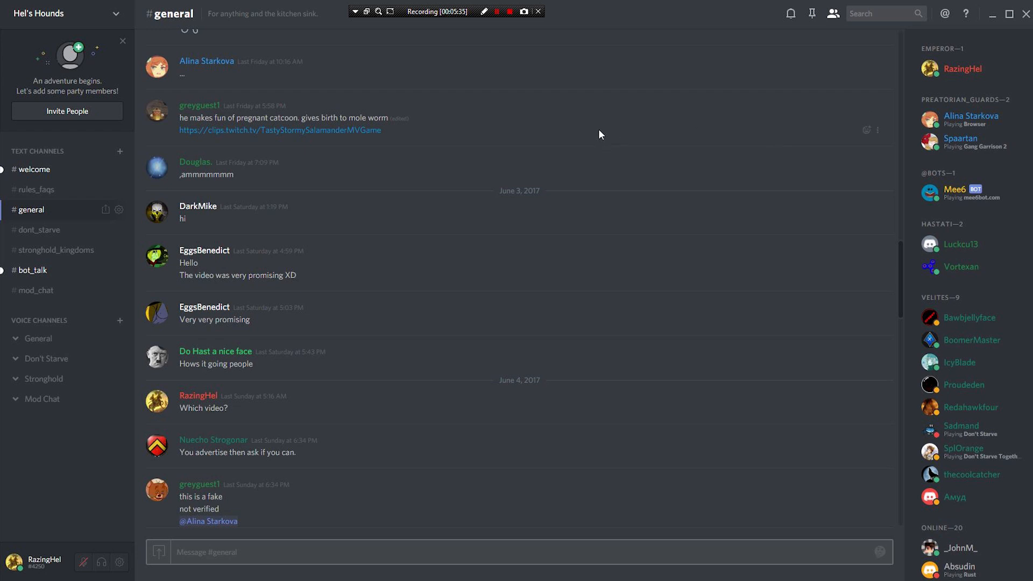